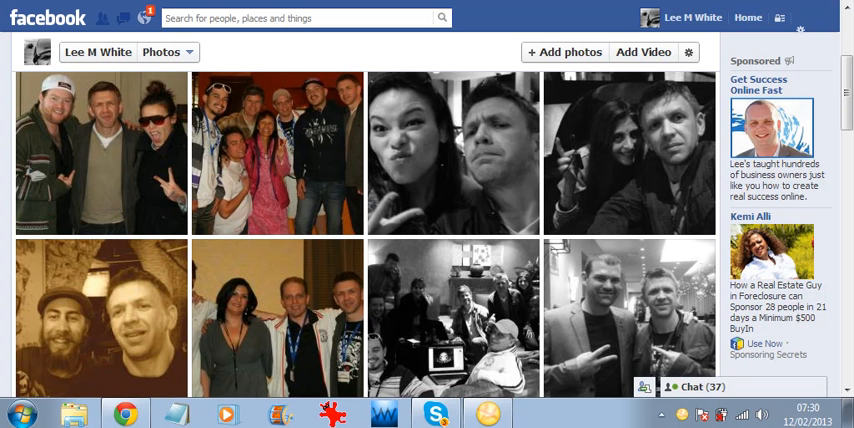
pyautogui.moveTo(522, 175)
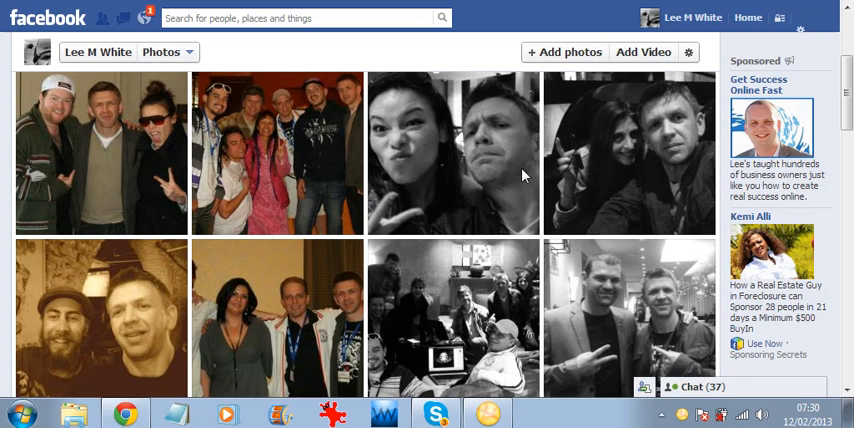
pyautogui.moveTo(481, 191)
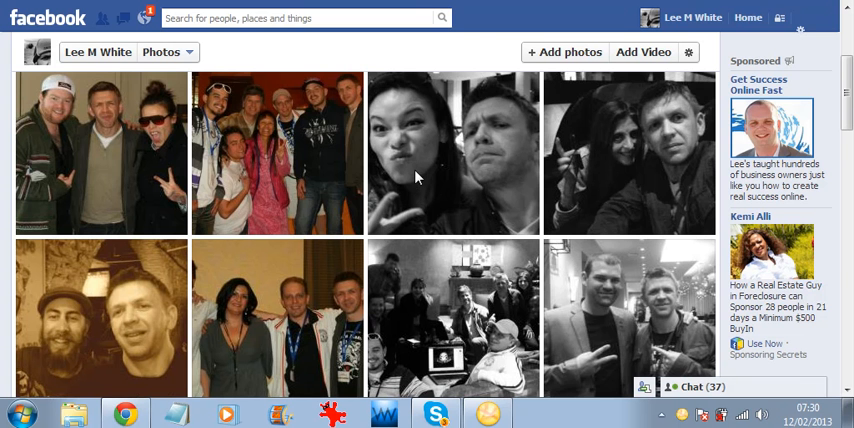
pyautogui.moveTo(470, 55)
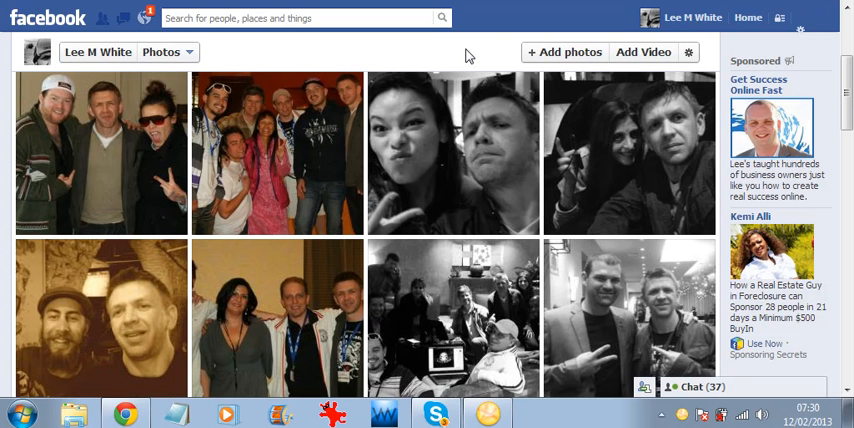
pyautogui.moveTo(460, 171)
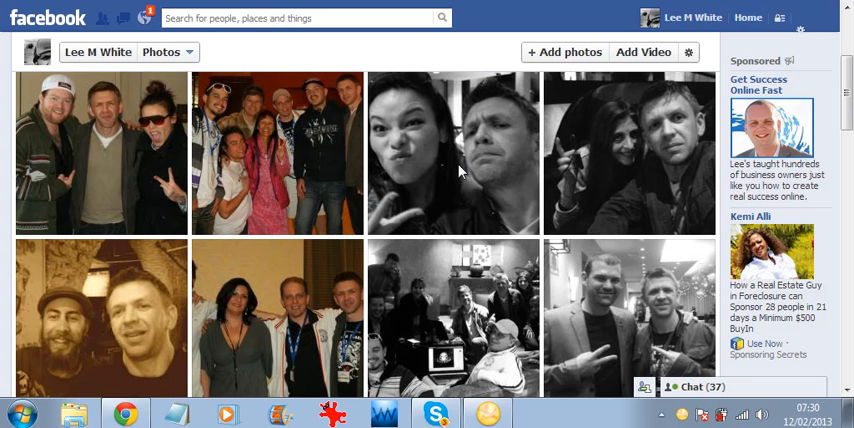
pyautogui.moveTo(414, 48)
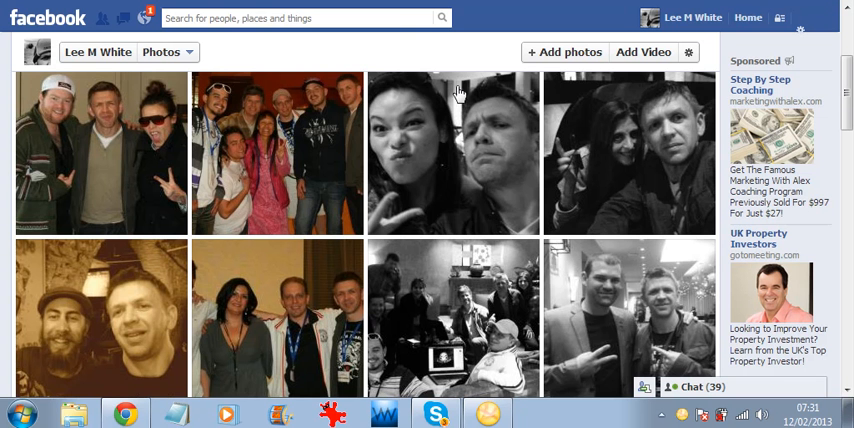
pyautogui.moveTo(378, 51)
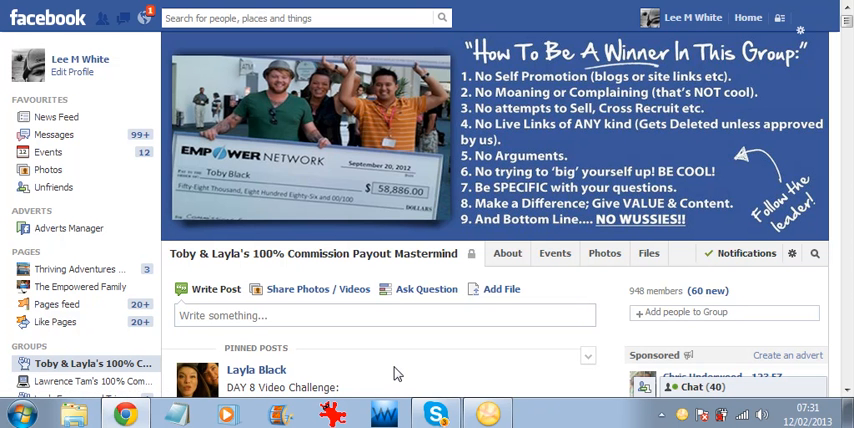
pyautogui.moveTo(643, 386)
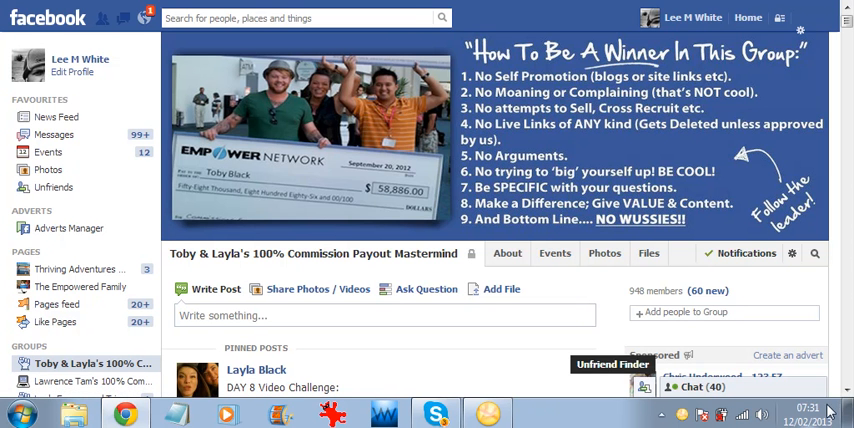
pyautogui.moveTo(810, 410)
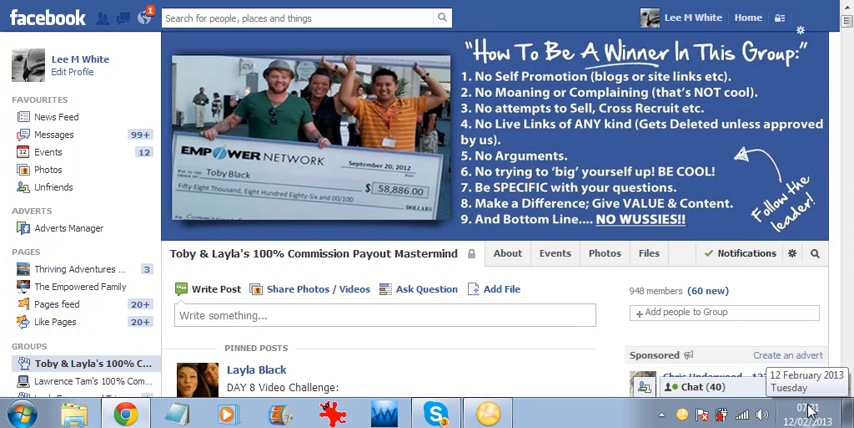
pyautogui.moveTo(510, 168)
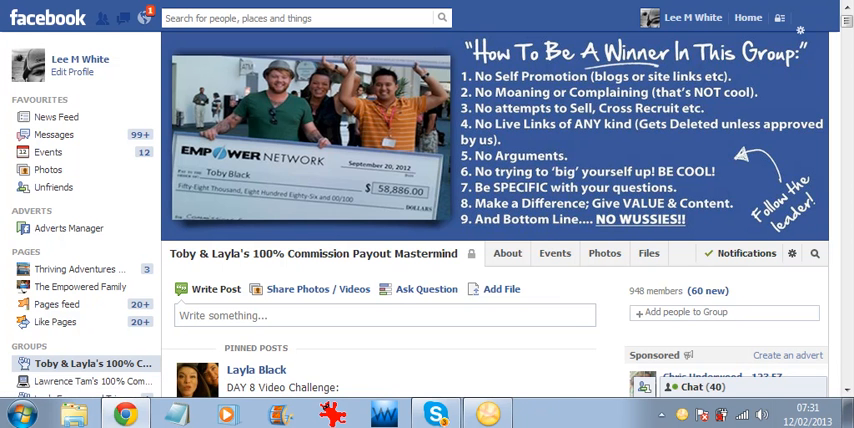
# Step: Scroll down the group page to the pinned post's YouTube video link comments
pyautogui.scroll(-3)
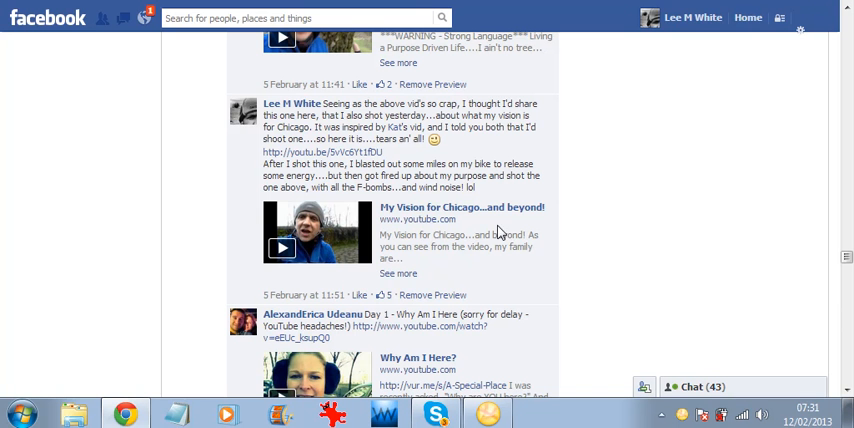
pyautogui.moveTo(849, 261)
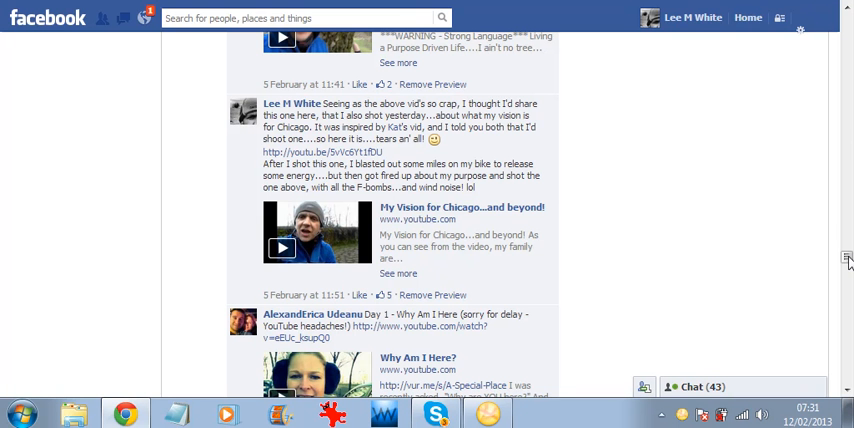
pyautogui.moveTo(504, 277)
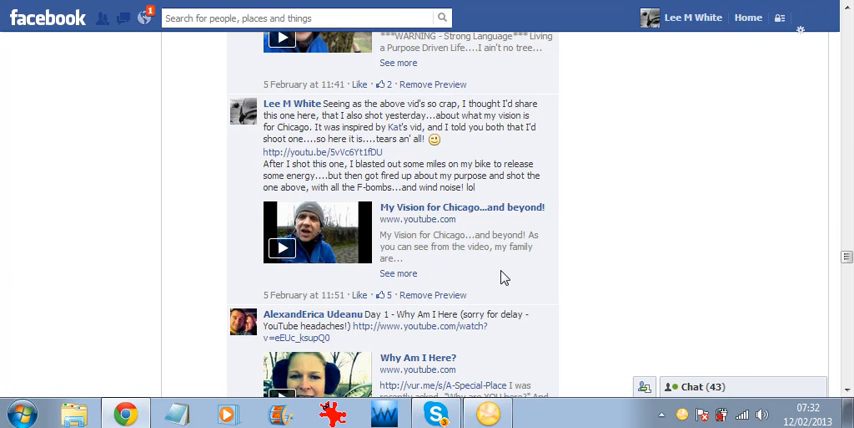
pyautogui.moveTo(527, 250)
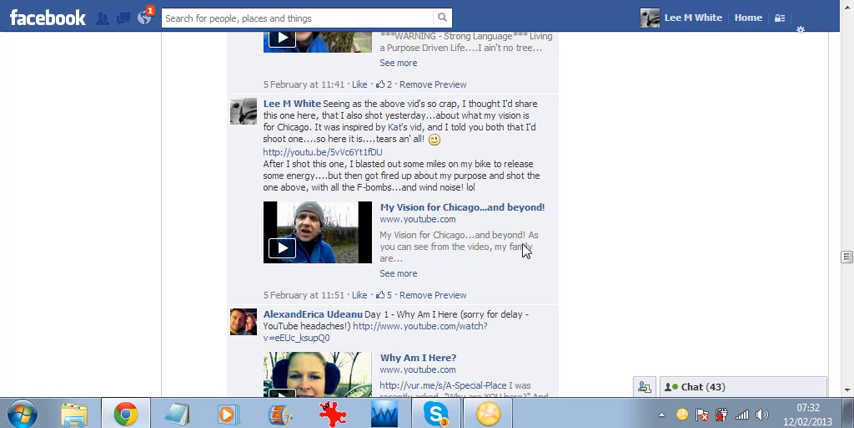
pyautogui.moveTo(630, 250)
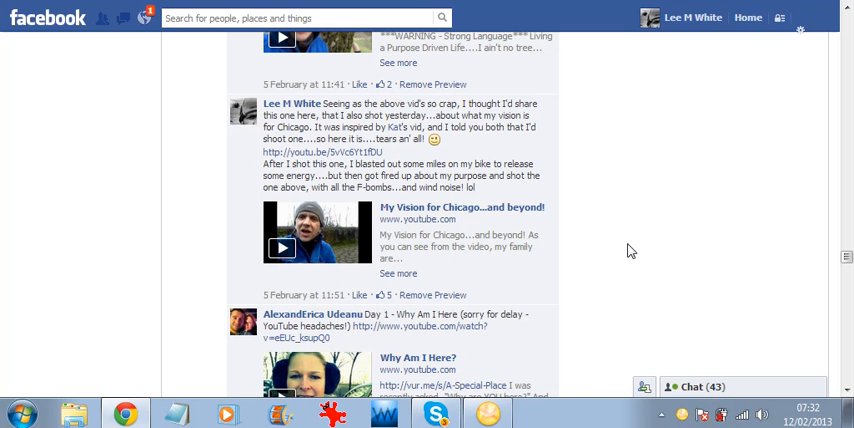
pyautogui.moveTo(355, 240)
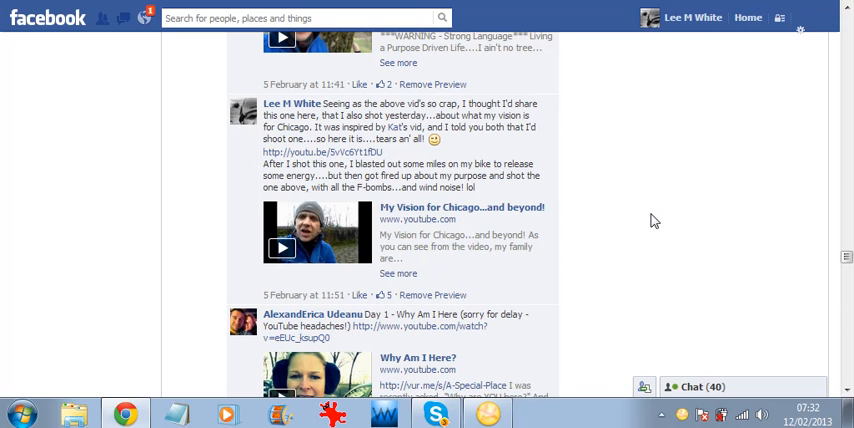
pyautogui.moveTo(607, 218)
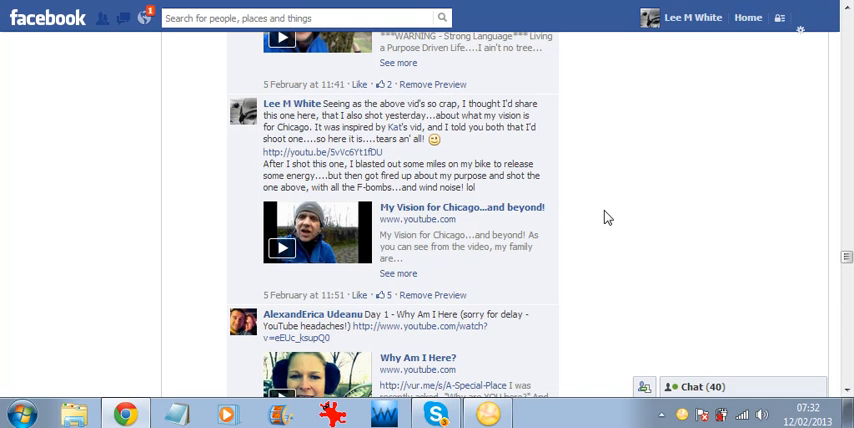
pyautogui.moveTo(754, 140)
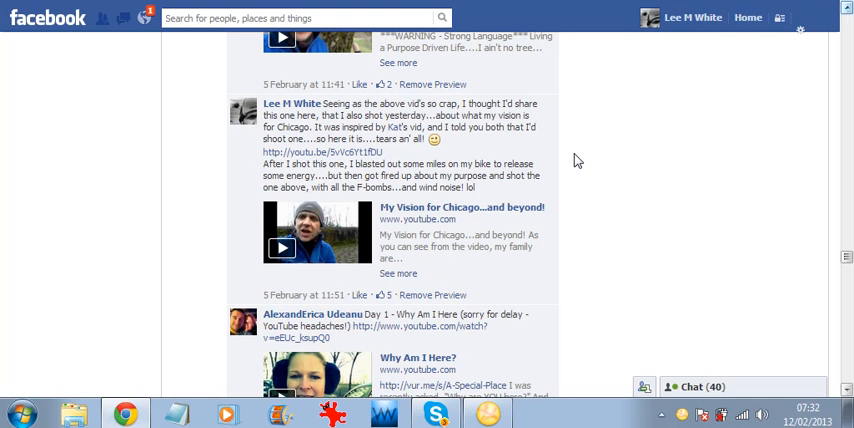
pyautogui.moveTo(395, 222)
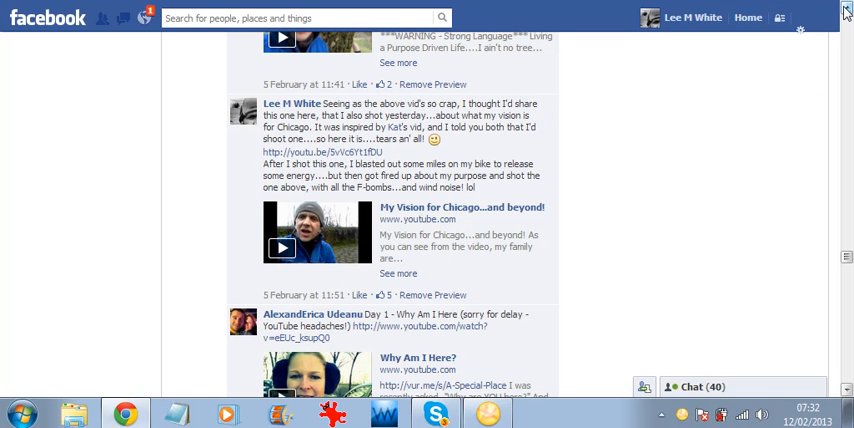
pyautogui.scroll(-3)
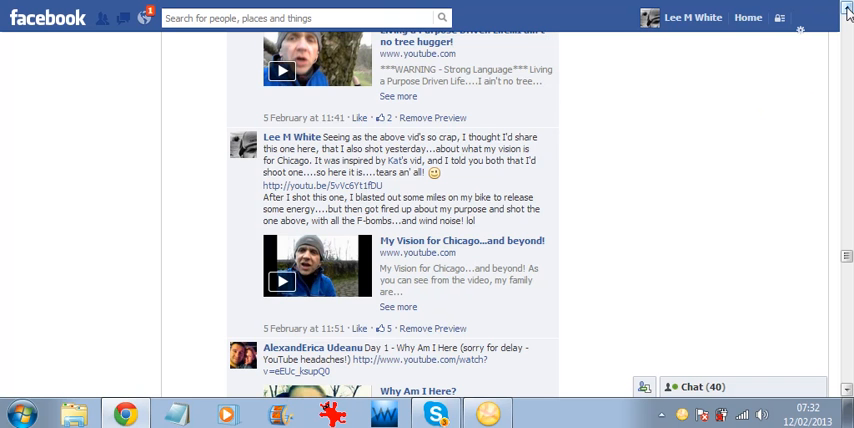
# Step: Scroll through the 5 February Day 1 challenge videos from Sue Soucy and Ann-See Yeoh
pyautogui.scroll(-3)
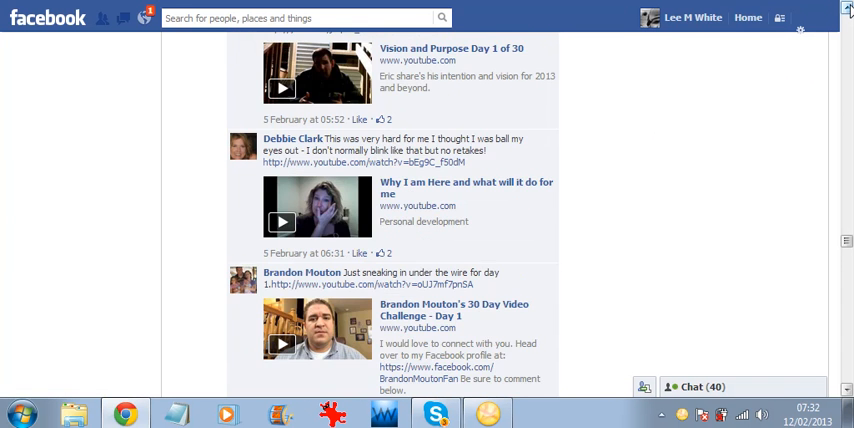
pyautogui.scroll(3)
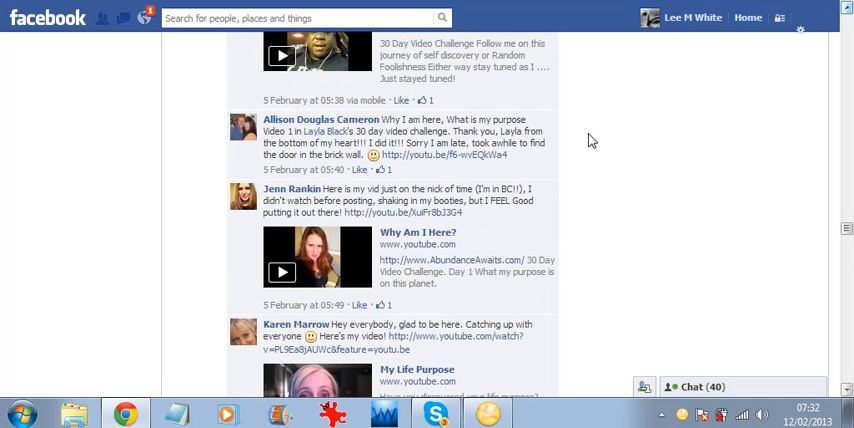
pyautogui.moveTo(745, 177)
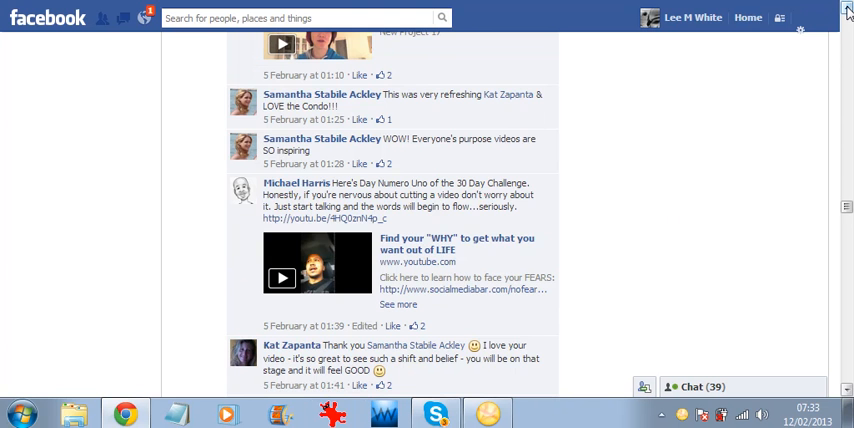
pyautogui.scroll(3)
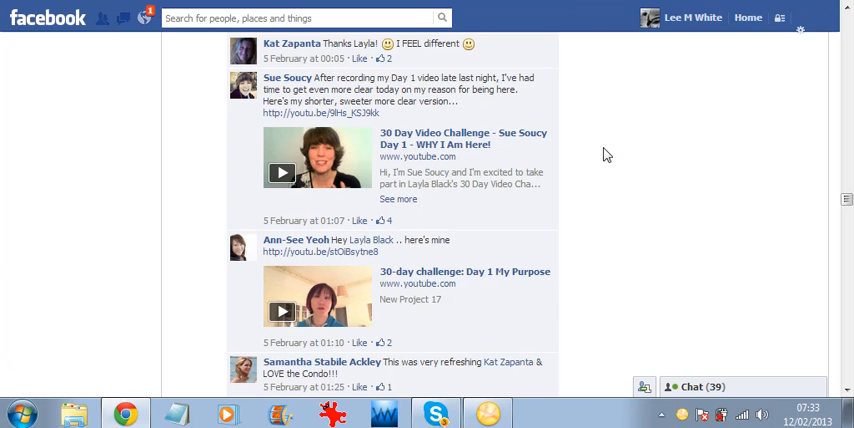
pyautogui.moveTo(620, 25)
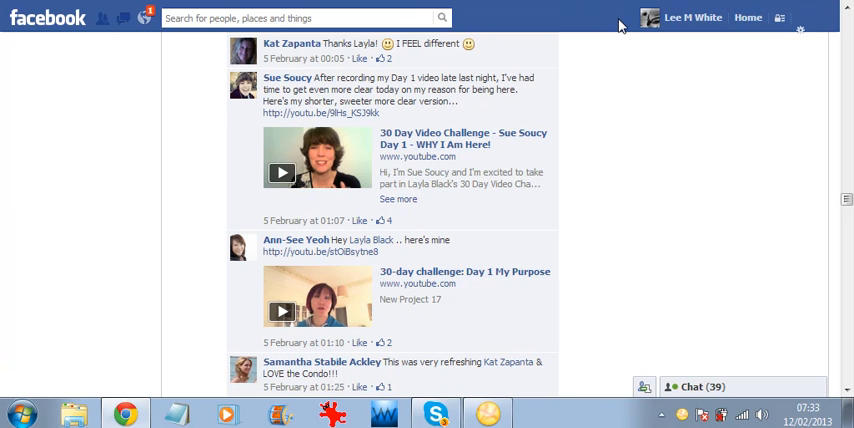
pyautogui.moveTo(833, 46)
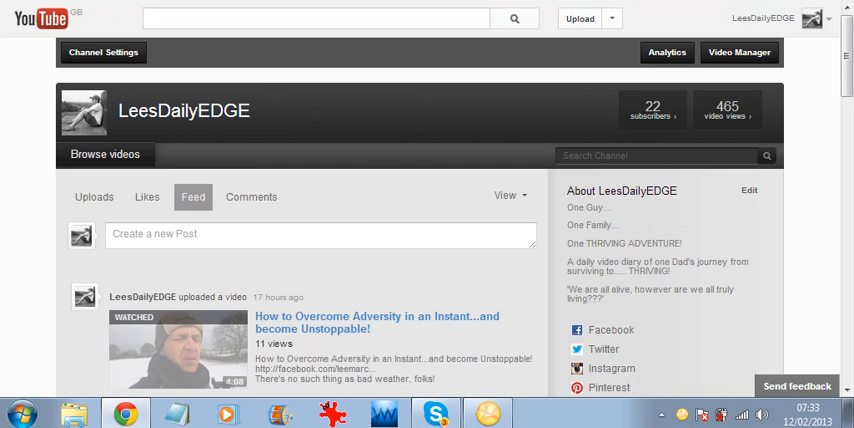
# Step: Scroll the LeesDailyEDGE feed to the older 'My Vision for Chicago...and beyond!' upload
pyautogui.scroll(-3)
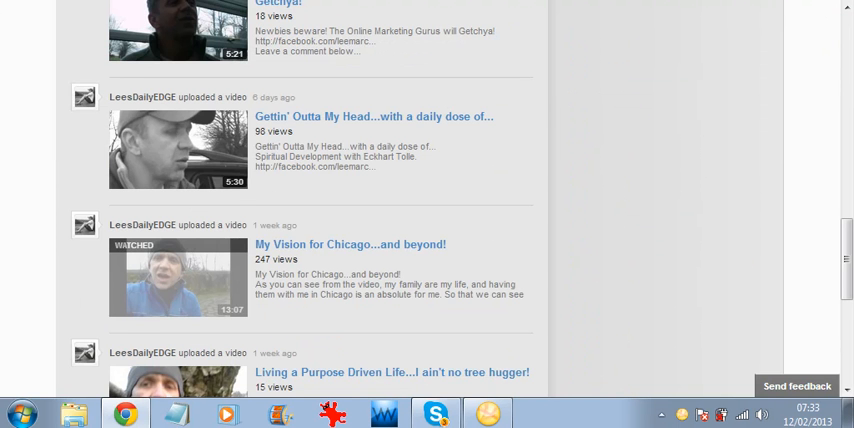
pyautogui.moveTo(710, 168)
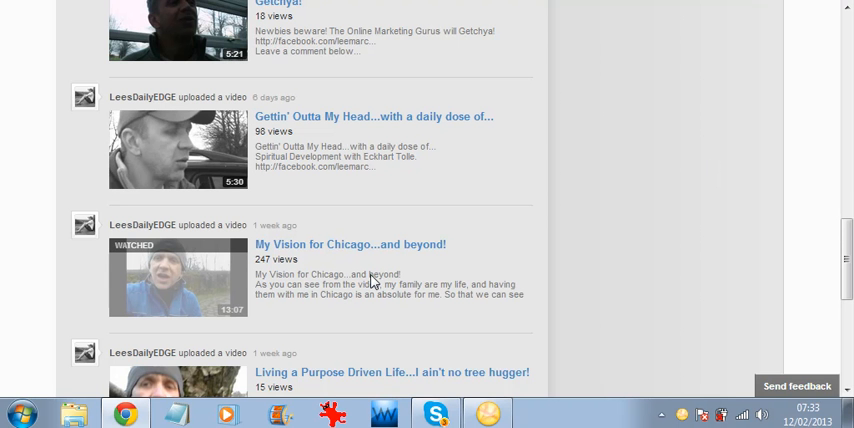
pyautogui.moveTo(230, 76)
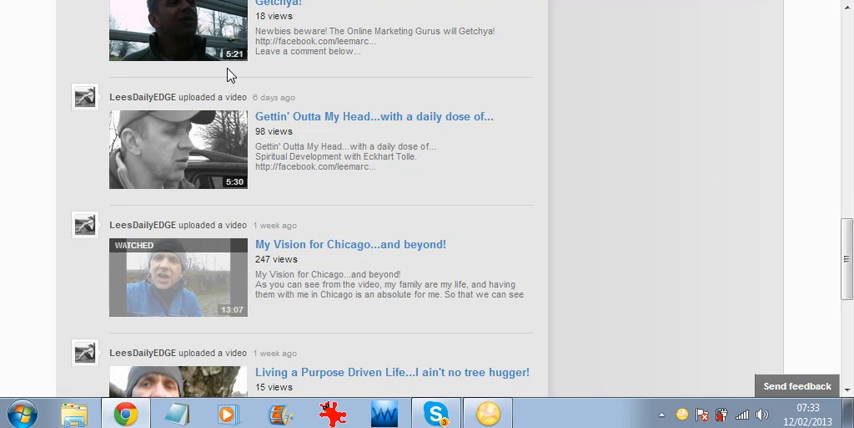
pyautogui.moveTo(285, 40)
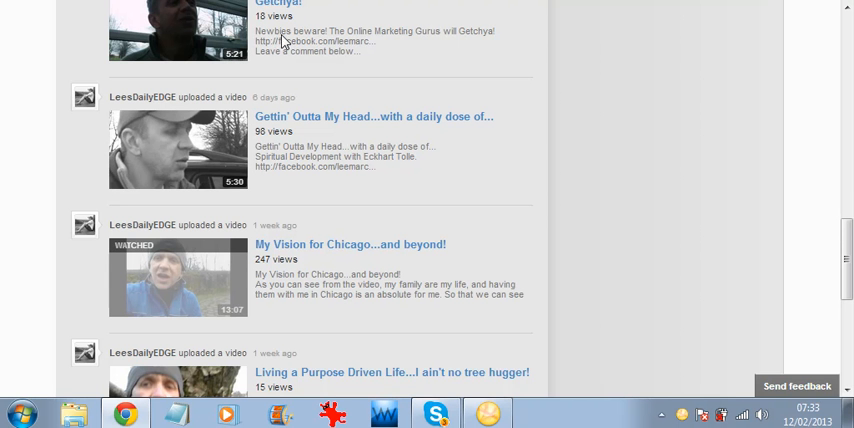
pyautogui.moveTo(399, 71)
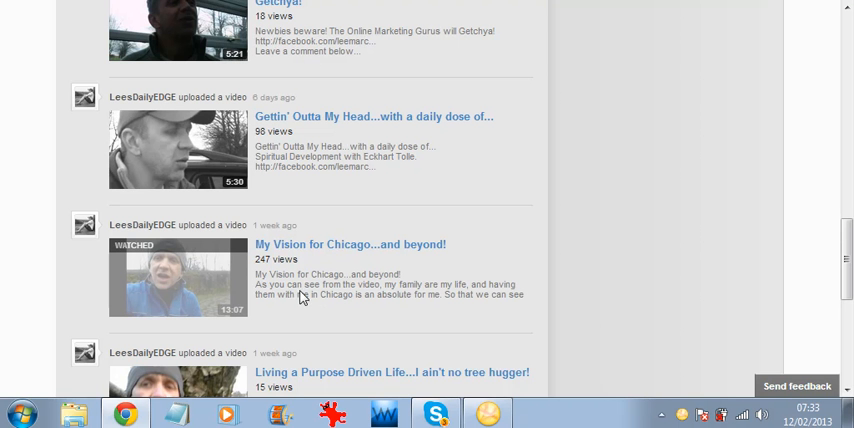
pyautogui.moveTo(322, 278)
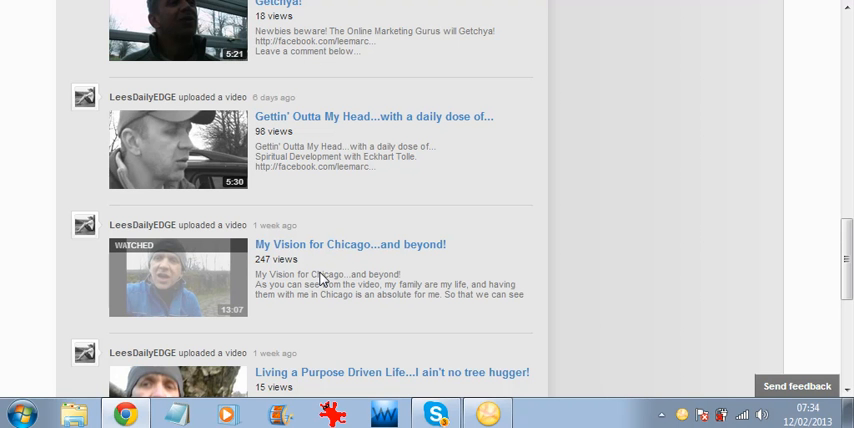
pyautogui.moveTo(315, 298)
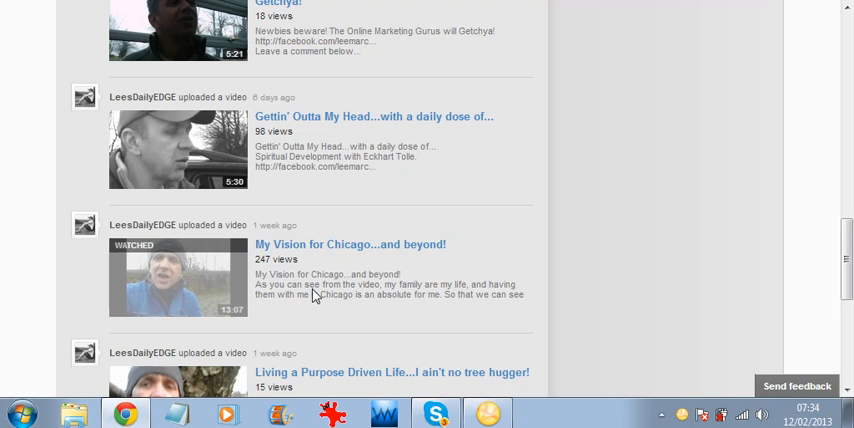
pyautogui.moveTo(312, 278)
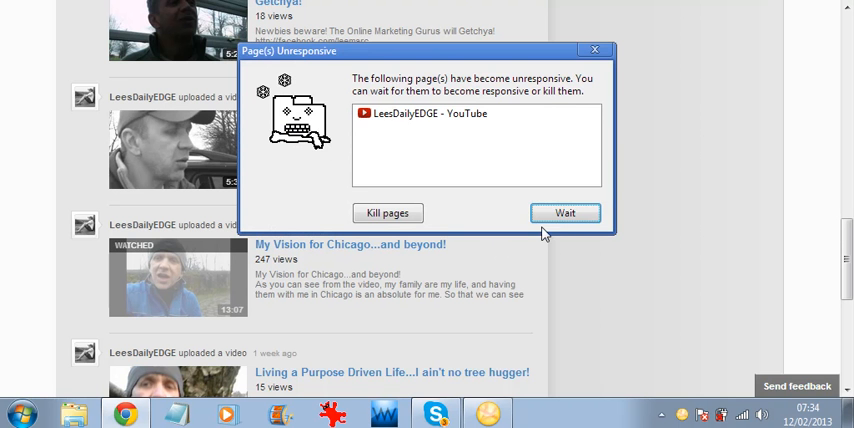
# Step: Choose Wait in the Page(s) Unresponsive dialog to keep the channel page loading
pyautogui.click(564, 213)
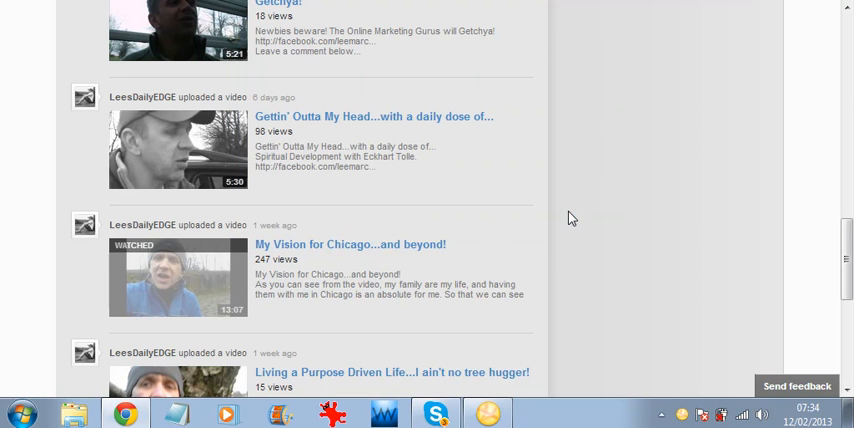
pyautogui.moveTo(427, 253)
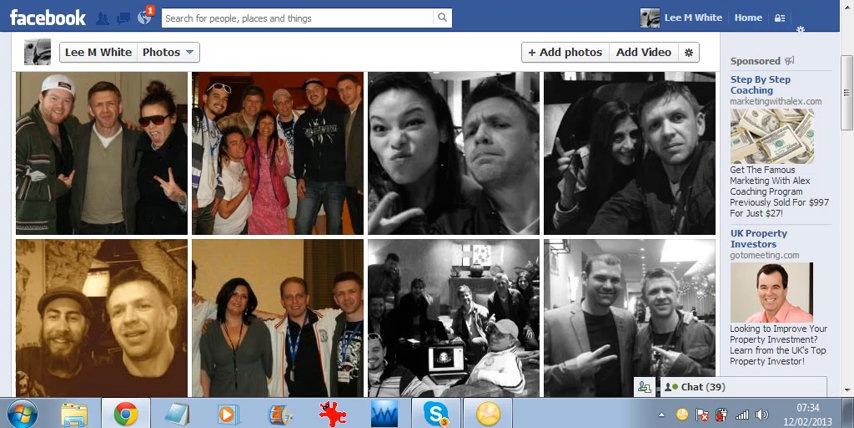
pyautogui.moveTo(322, 157)
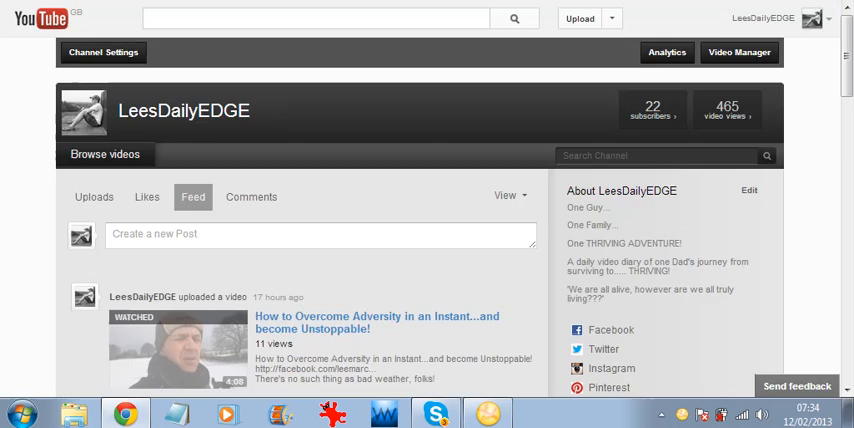
pyautogui.moveTo(235, 115)
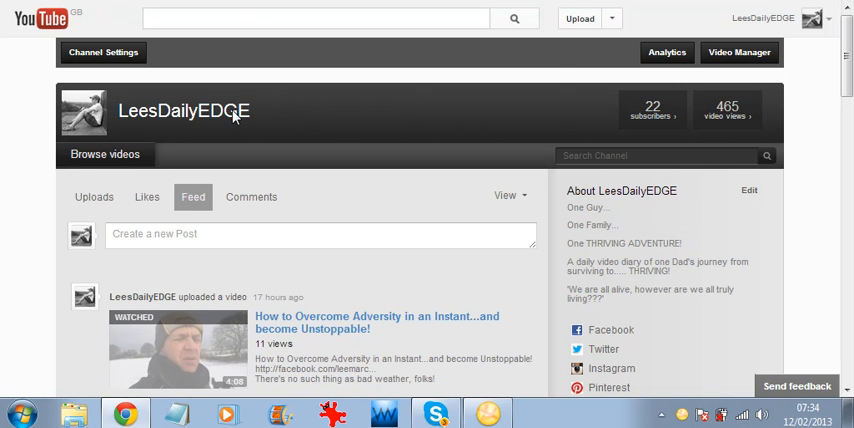